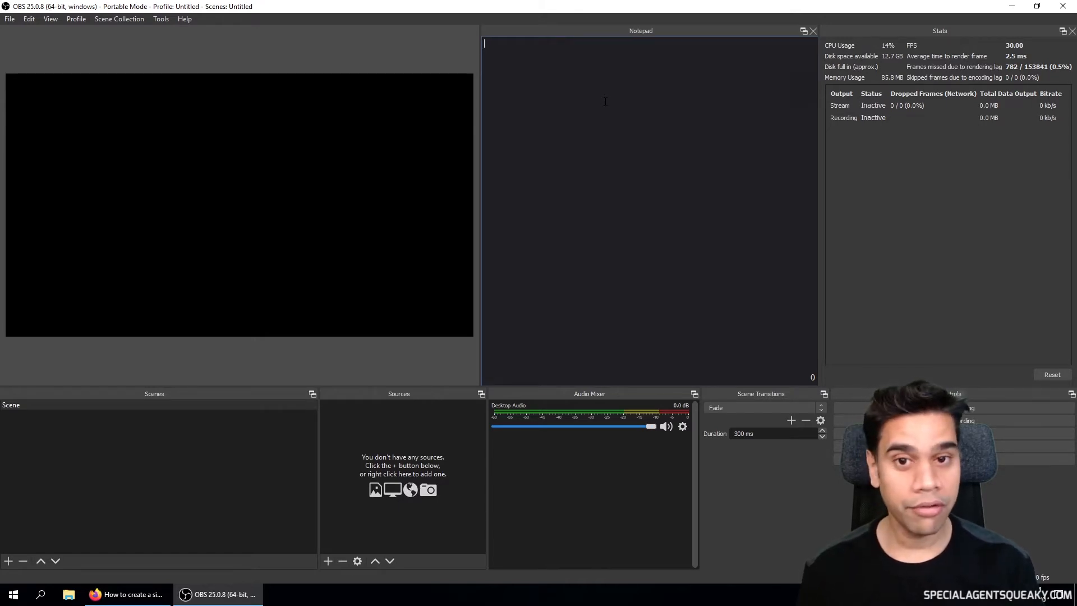
- Type the note 'how to convince more people that star trek is better than star wars' into the Notepad dock
type("how to convince more people")
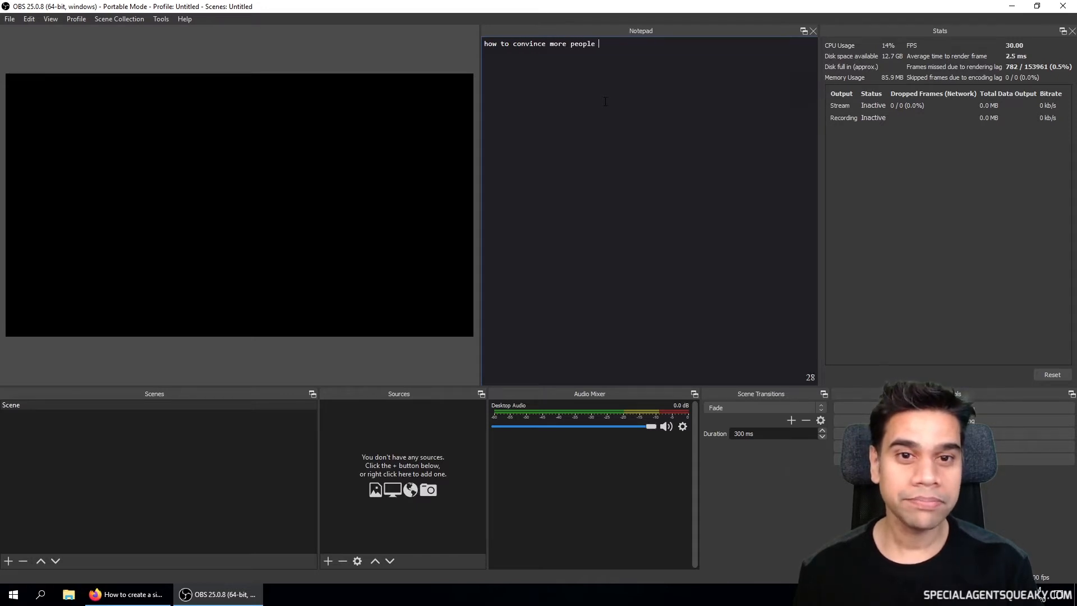
type("that star trek")
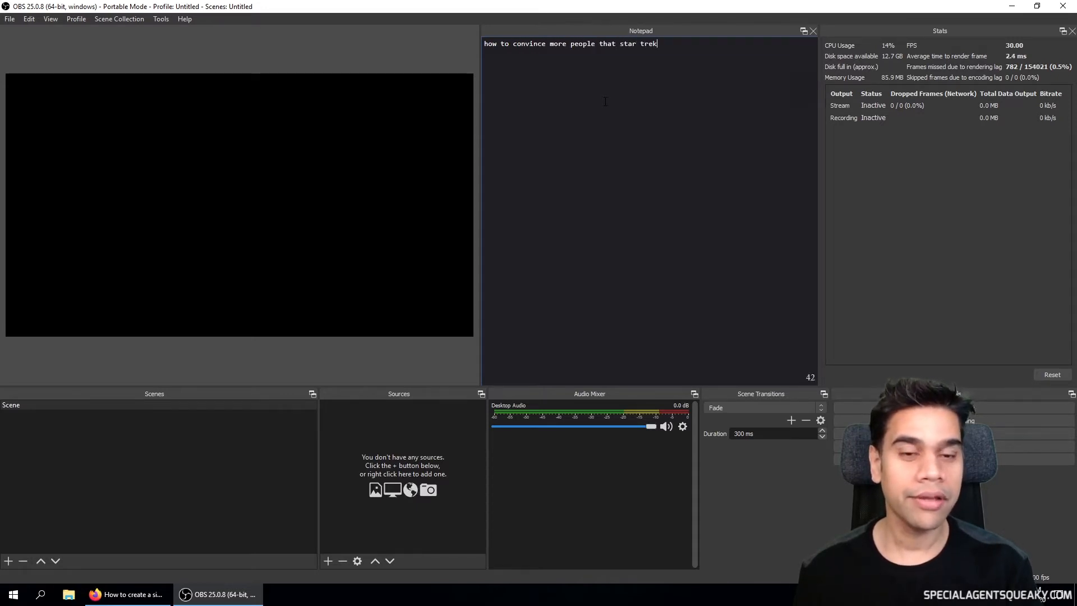
type("is better than star wars")
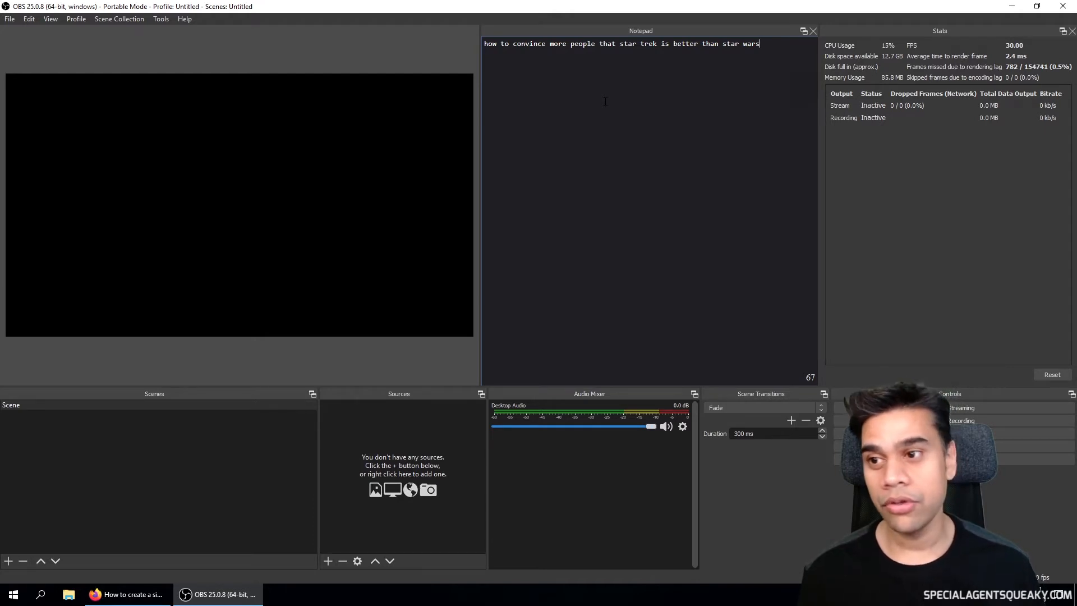
- Bring up the Custom Browser Docks list from the View > Docks menu, showing the Notepad and Twitter entries
left_click(50, 18)
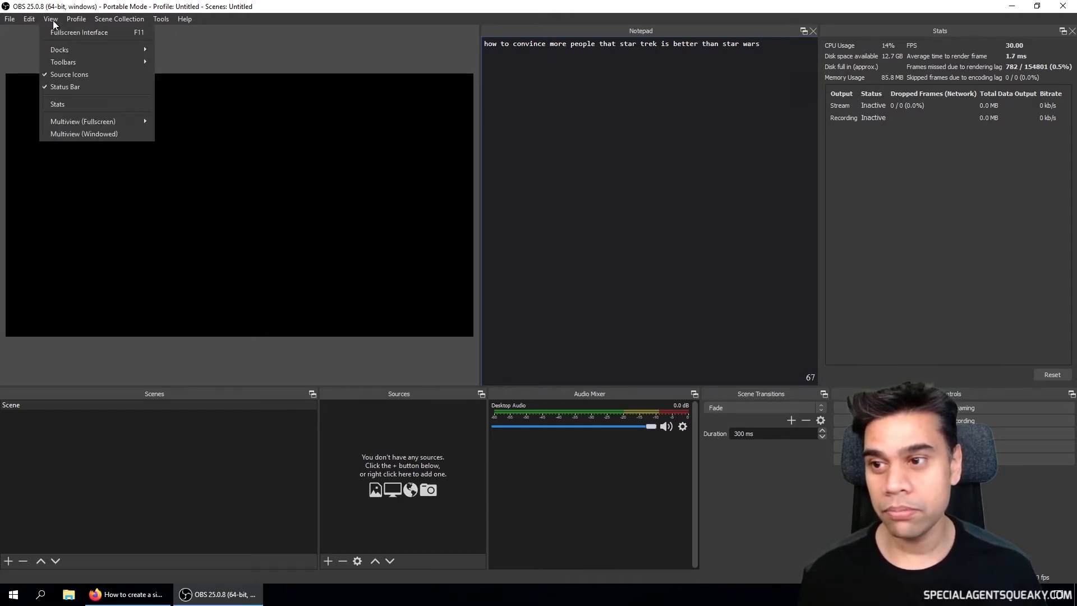
left_click(59, 49)
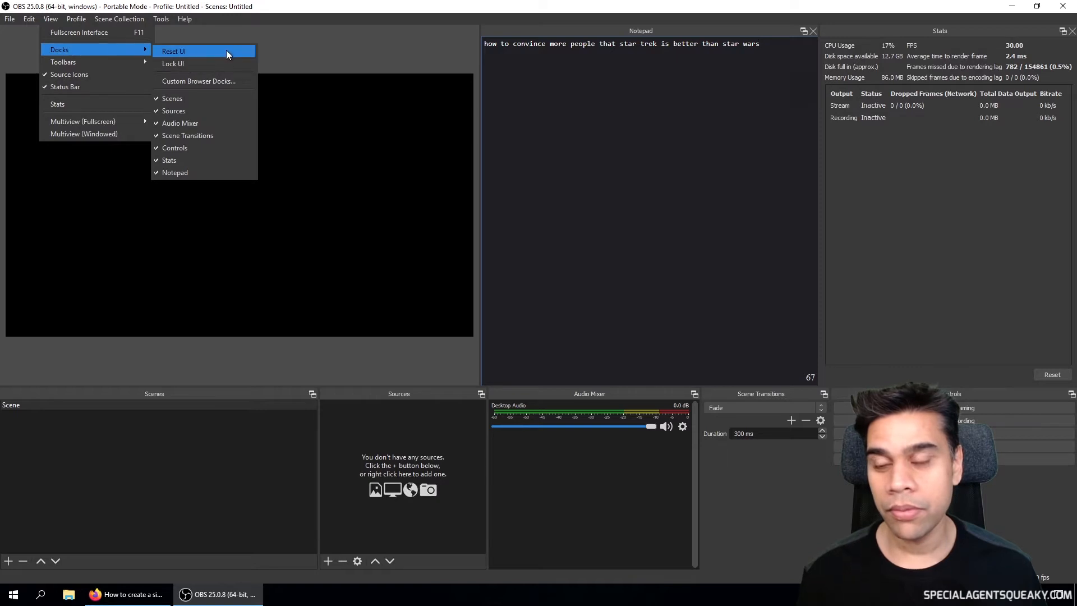
mouse_move(221, 81)
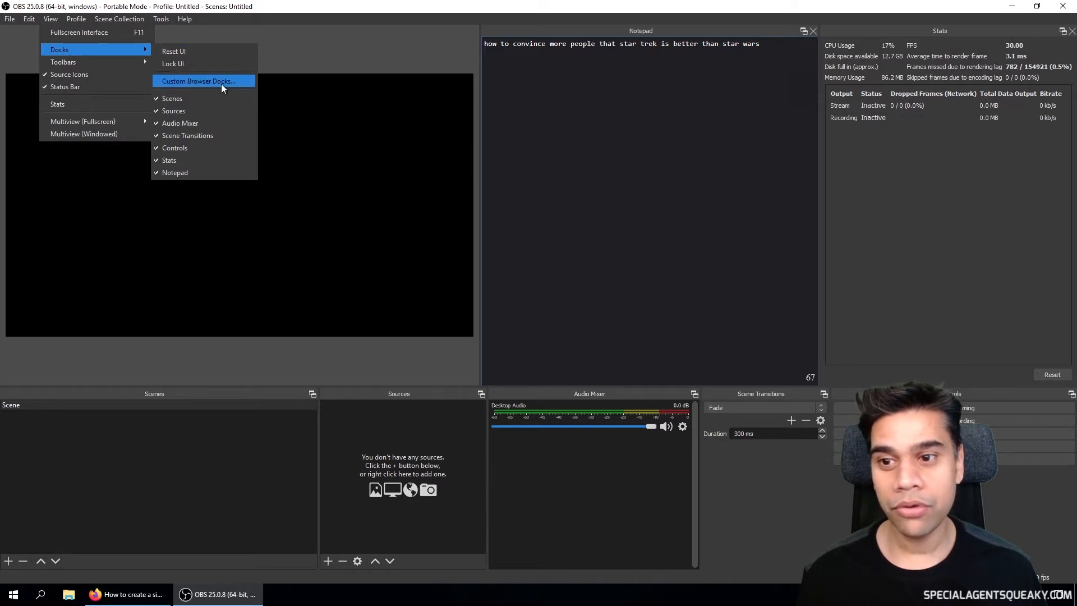
left_click(197, 80)
type("https://twitter.com")
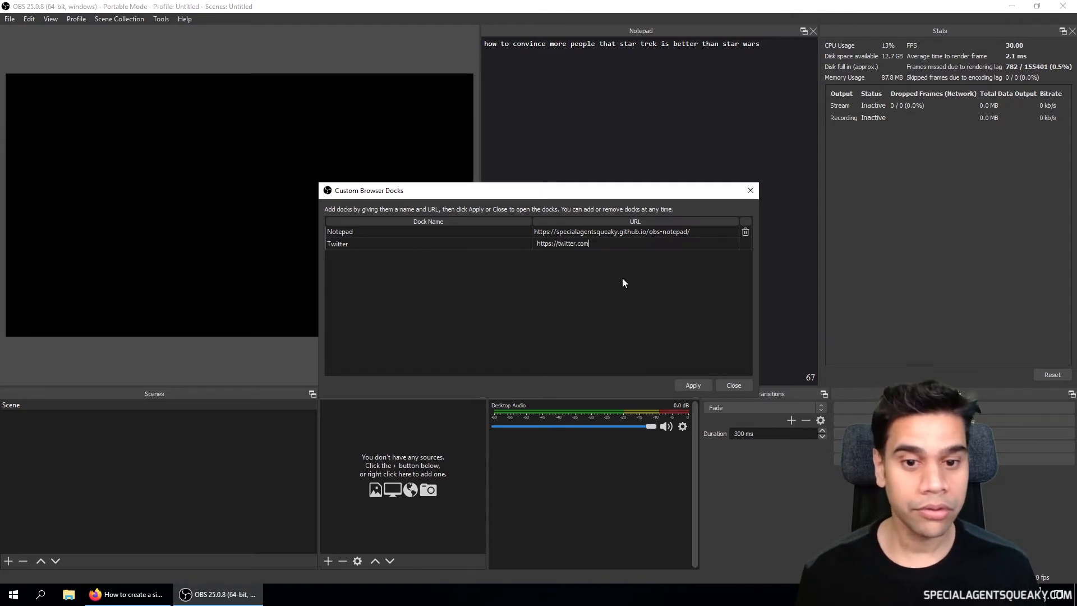
- Apply the Twitter dock, then delete the Twitter and Notepad entries and confirm the empty list
left_click(692, 385)
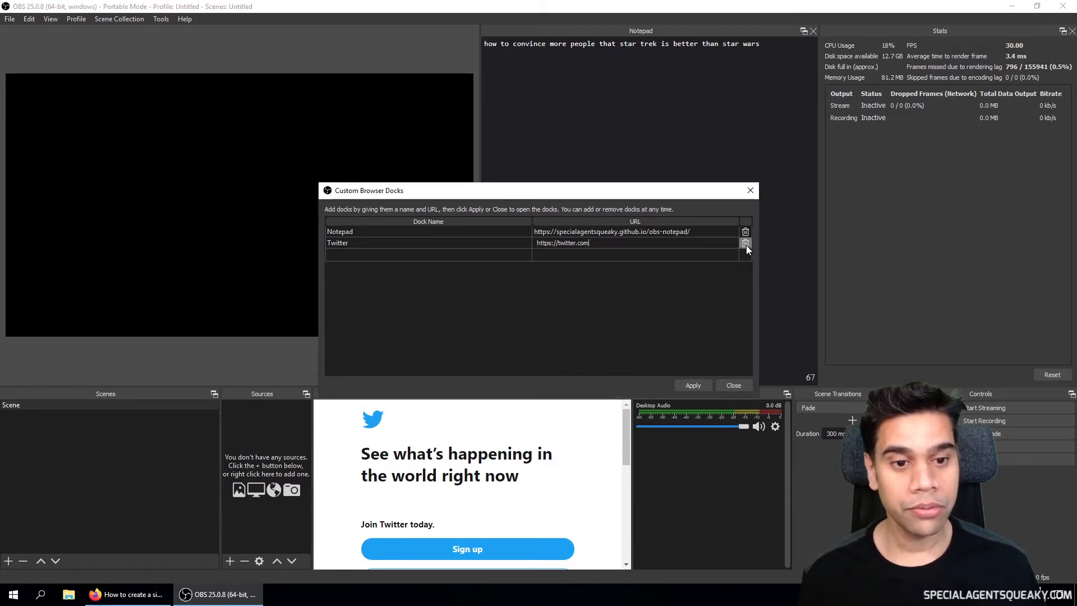
left_click(746, 243)
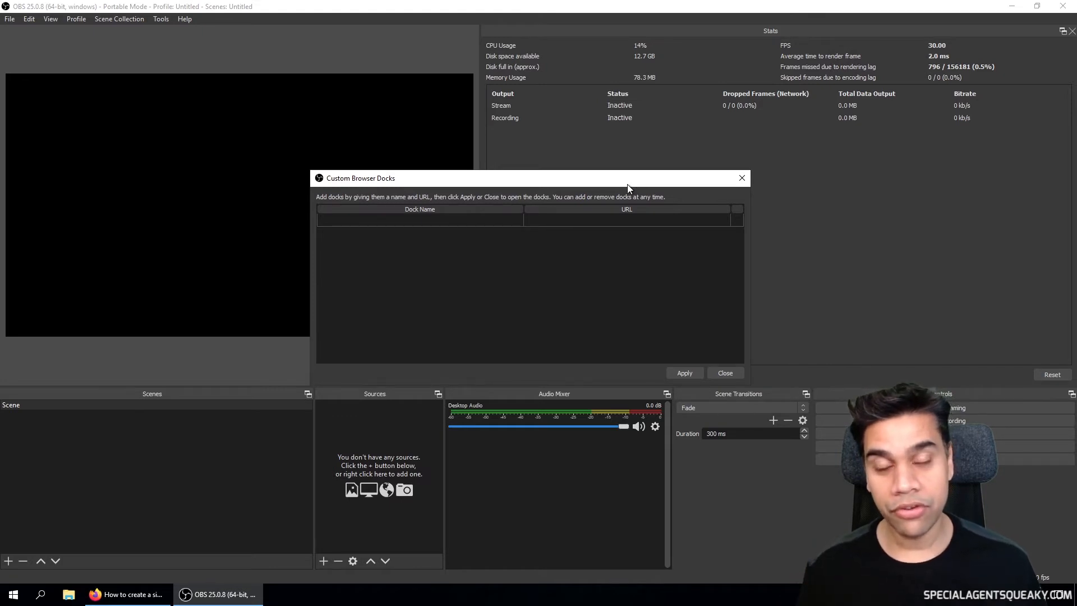
left_click(126, 594)
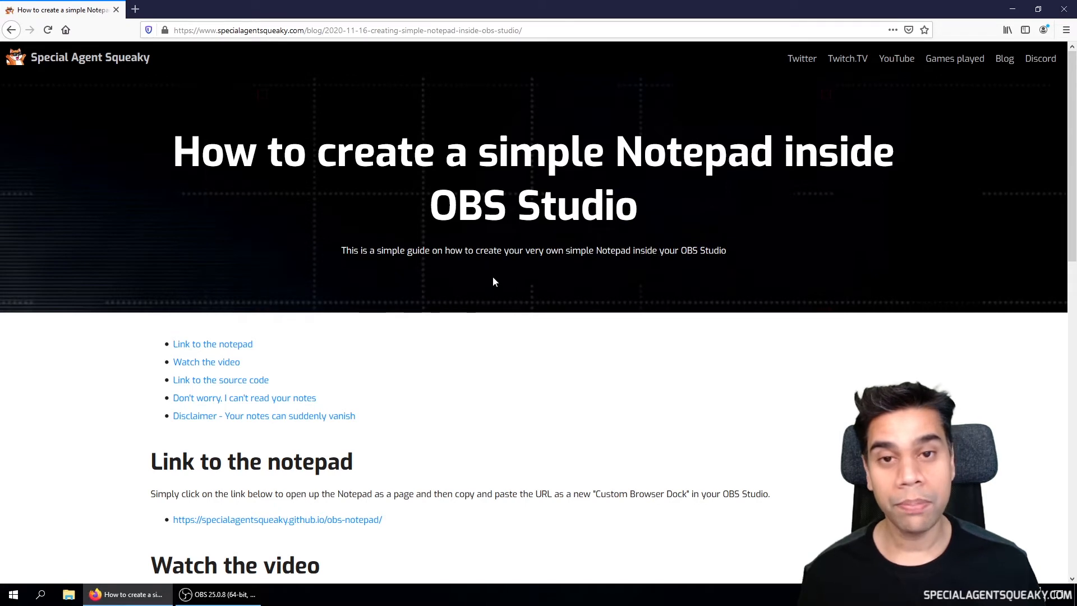
mouse_move(557, 308)
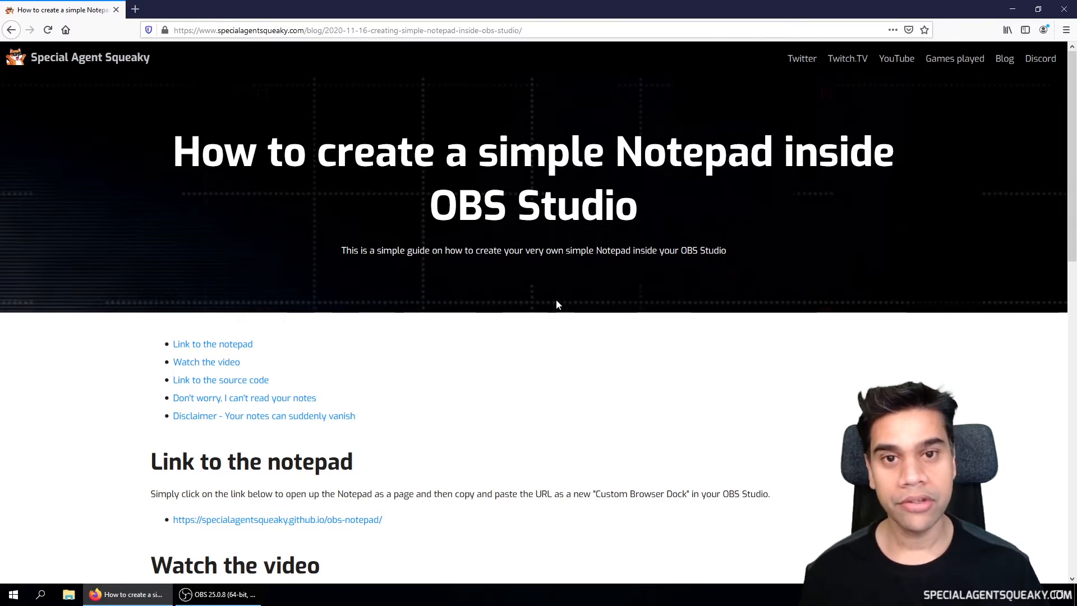
- Scroll the Notepad guide and follow its source-code link to the obs-notepad GitHub repository
scroll("down", 3)
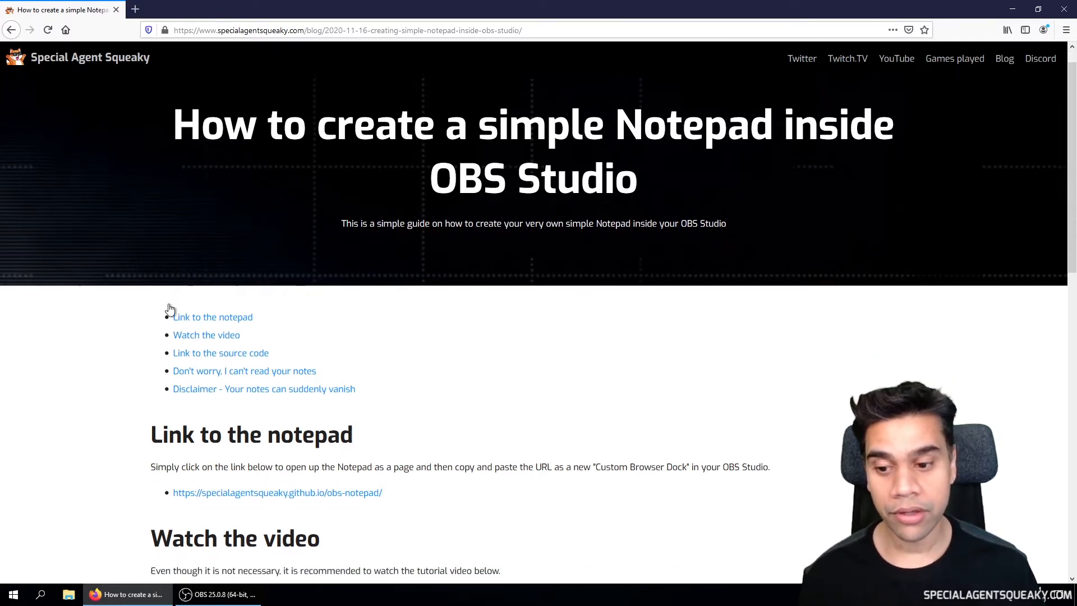
scroll("down", 3)
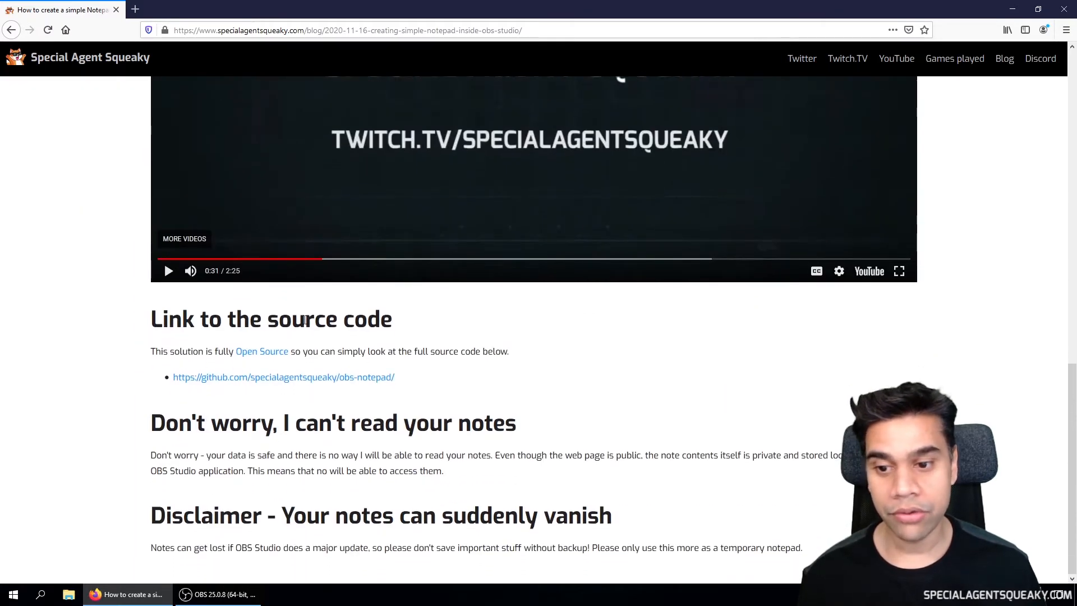
left_click(282, 376)
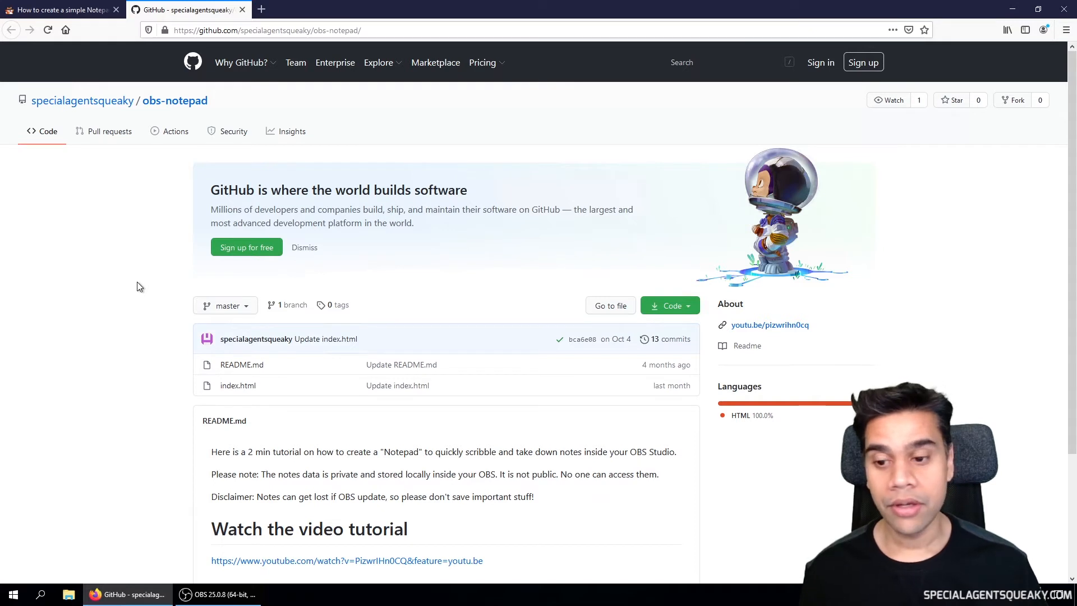
mouse_move(238, 385)
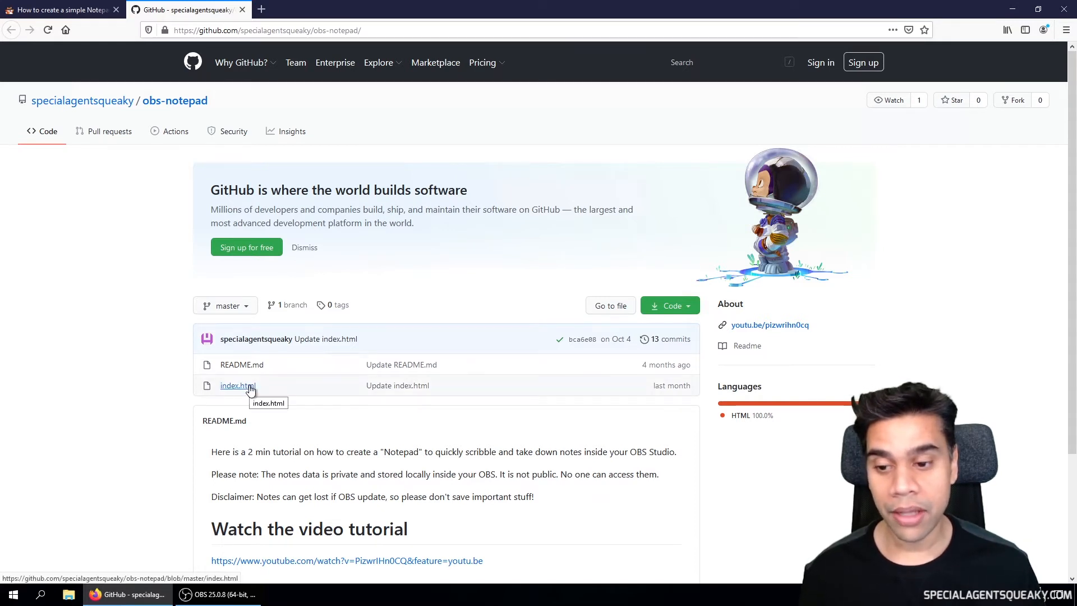
- Open the repository's index.html and scroll through its textarea and char-counter CSS
left_click(237, 385)
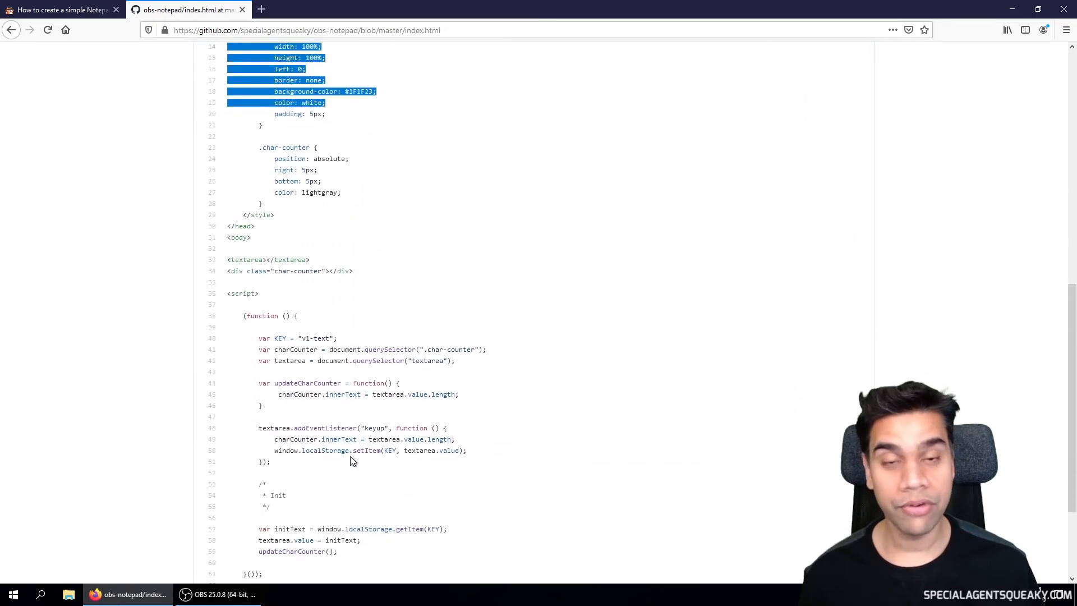
scroll("down", 3)
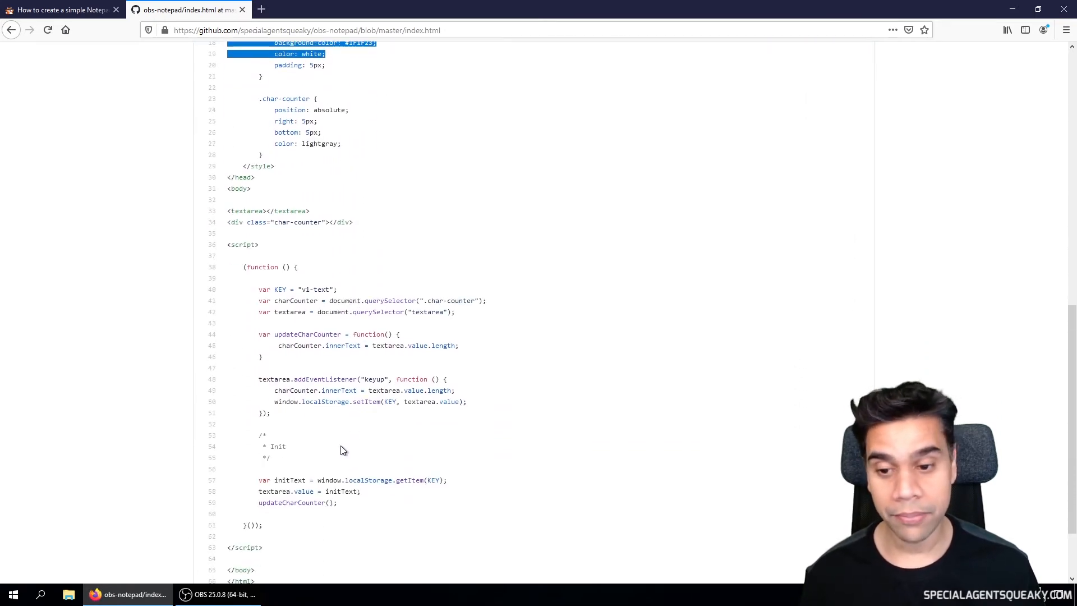
scroll("up", 3)
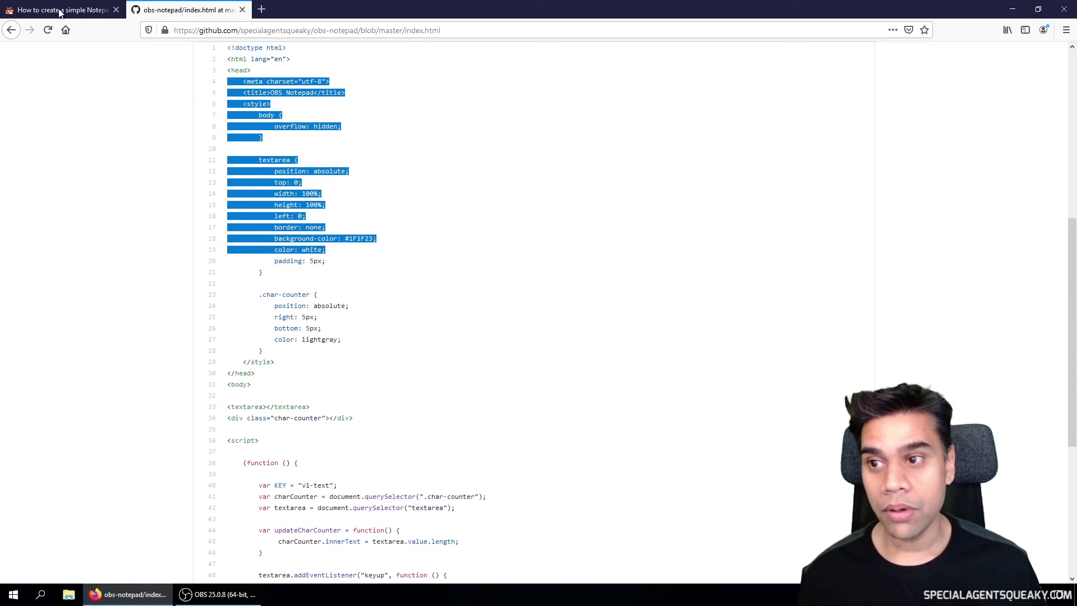
- Return to the blog guide tab and follow the hosted notepad github.io link
left_click(59, 10)
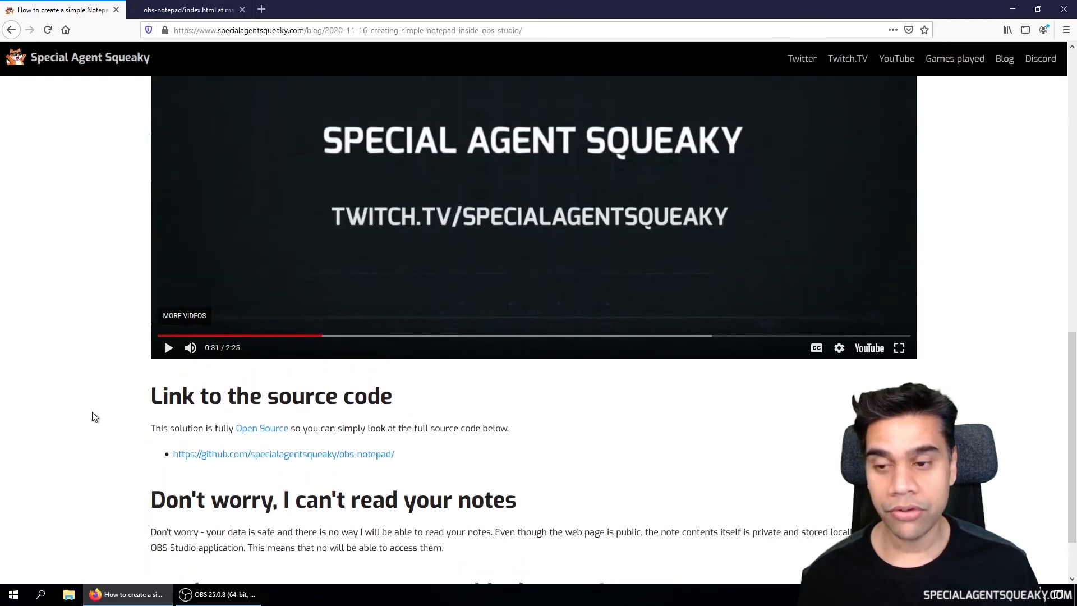
scroll("up", 3)
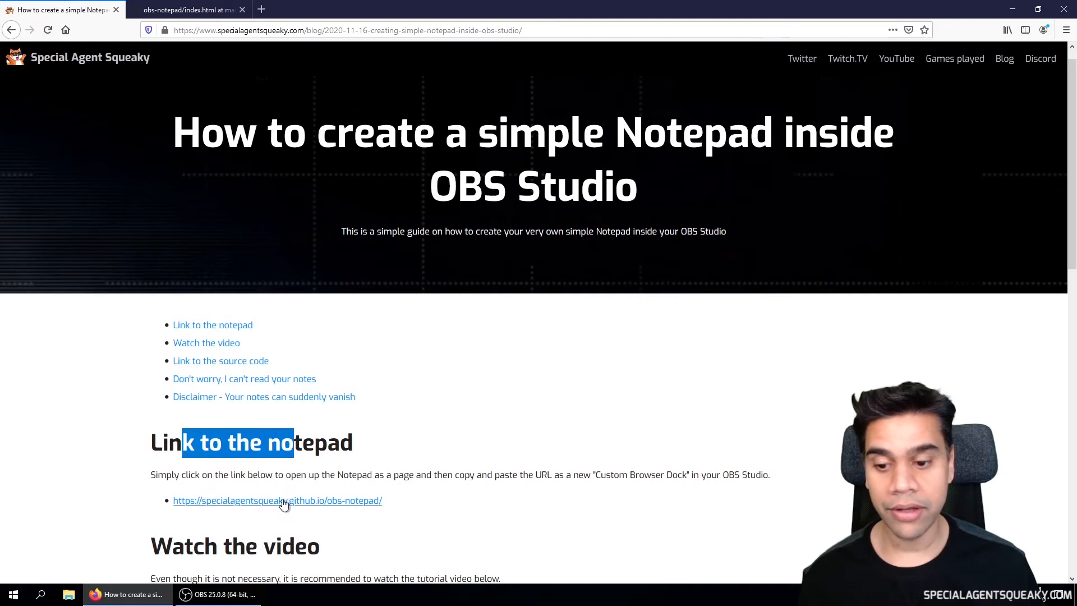
left_click(276, 500)
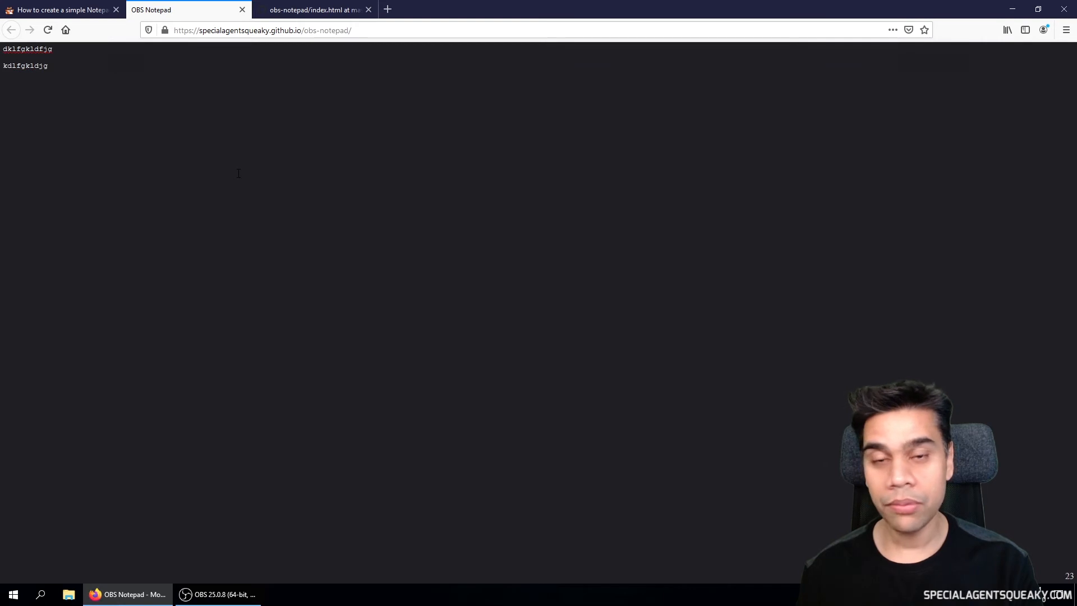
- Type two lines of placeholder test text into the hosted OBS Notepad page
type("kdlfgkldjfgkldfjg")
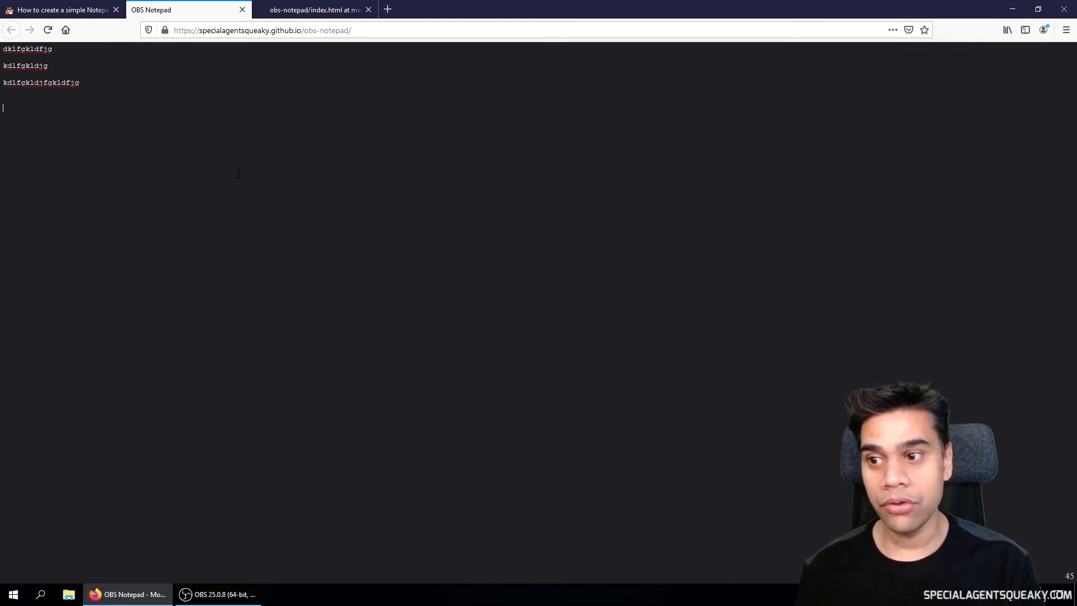
type("kdjfg")
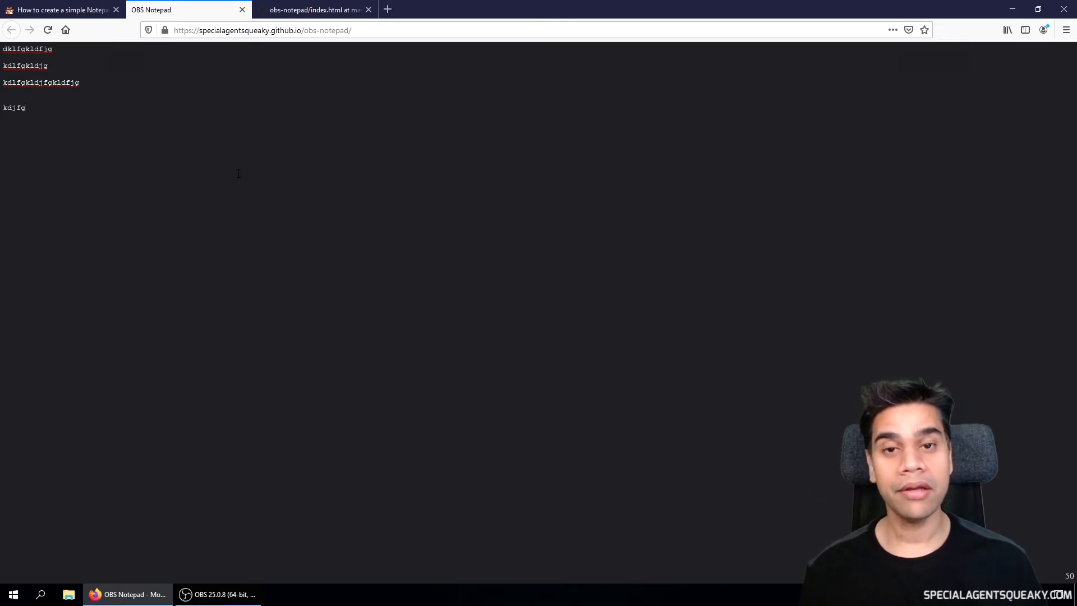
left_click(26, 108)
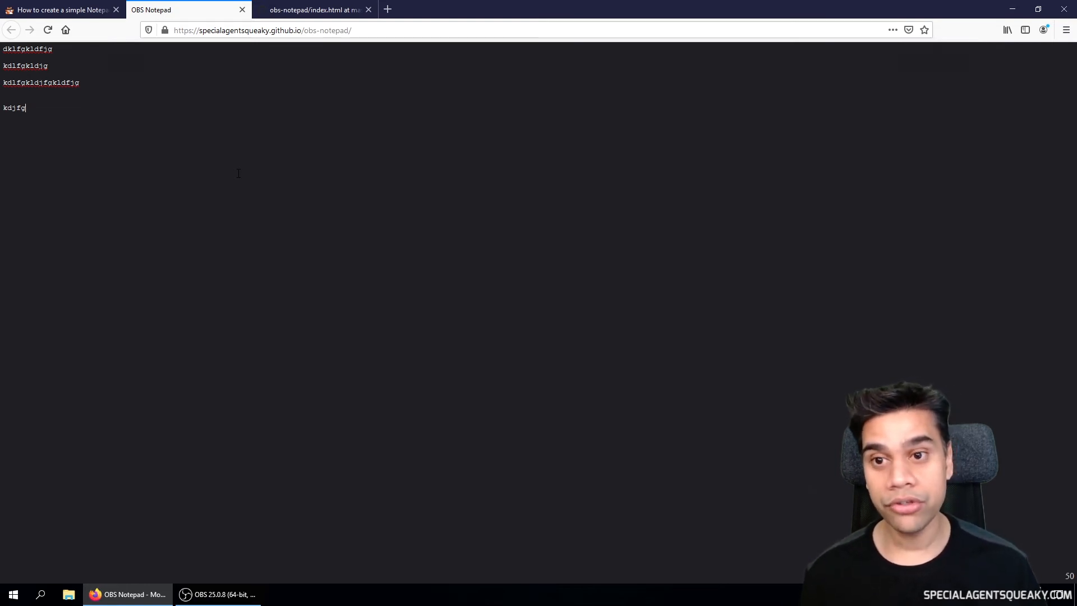
- Switch to the GitHub tab and back to confirm the notes persist, then select the page URL
left_click(313, 9)
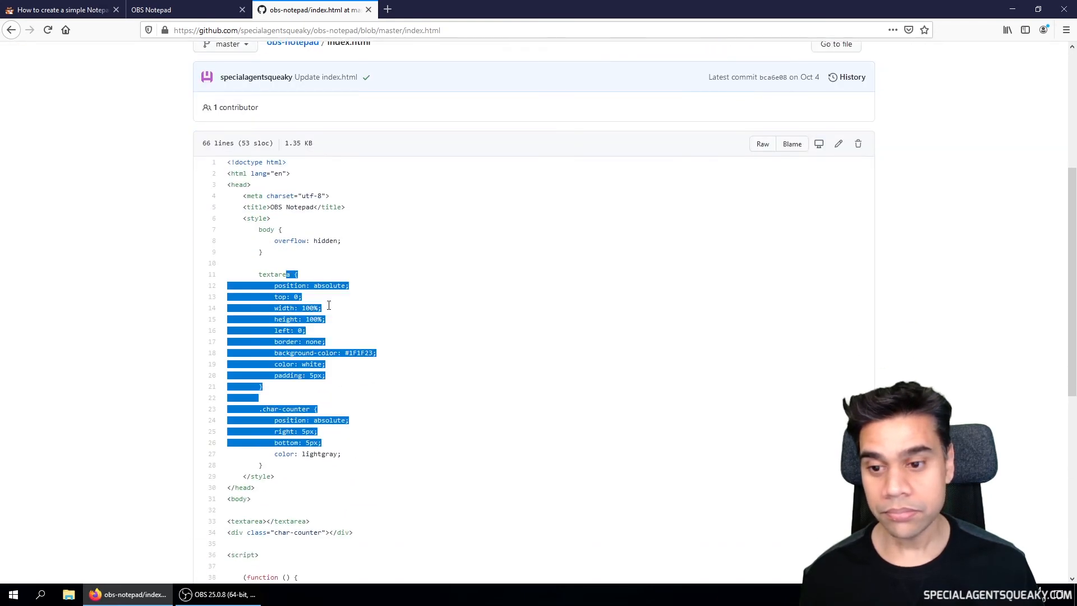
mouse_move(185, 9)
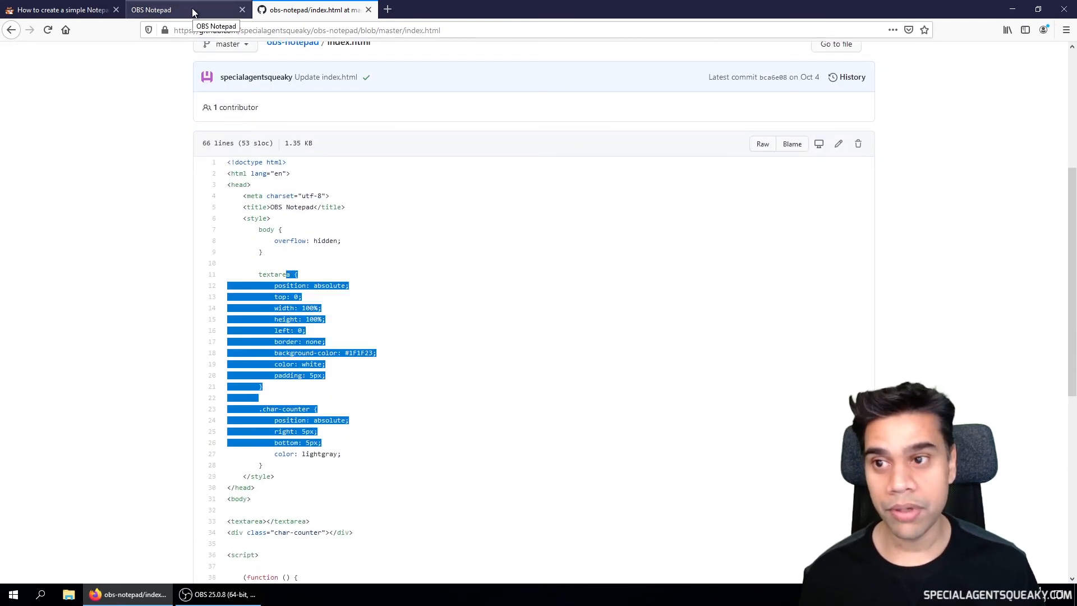
left_click(151, 9)
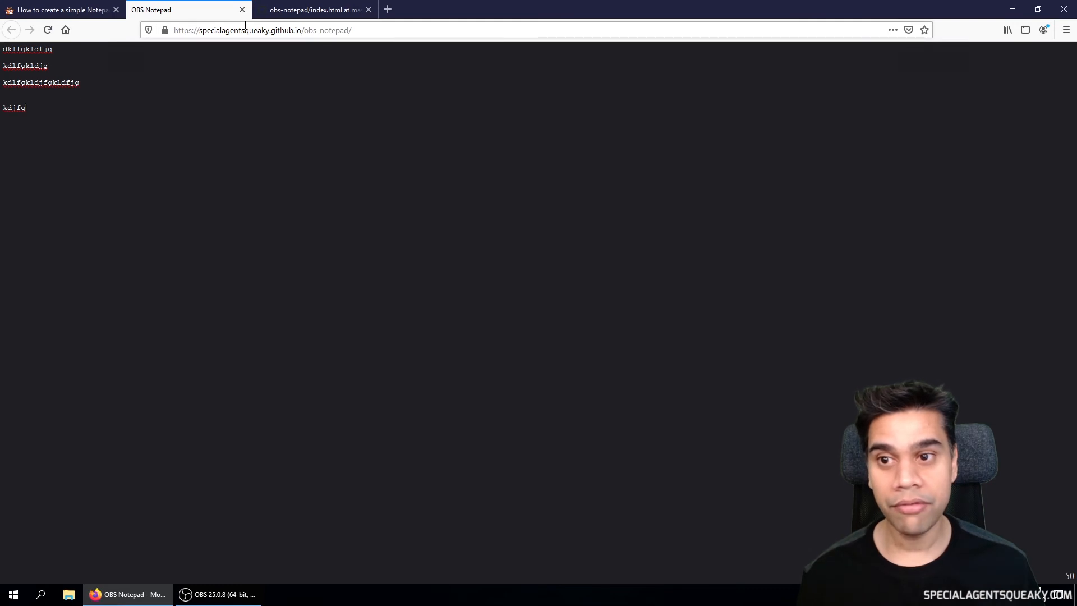
left_click(261, 30)
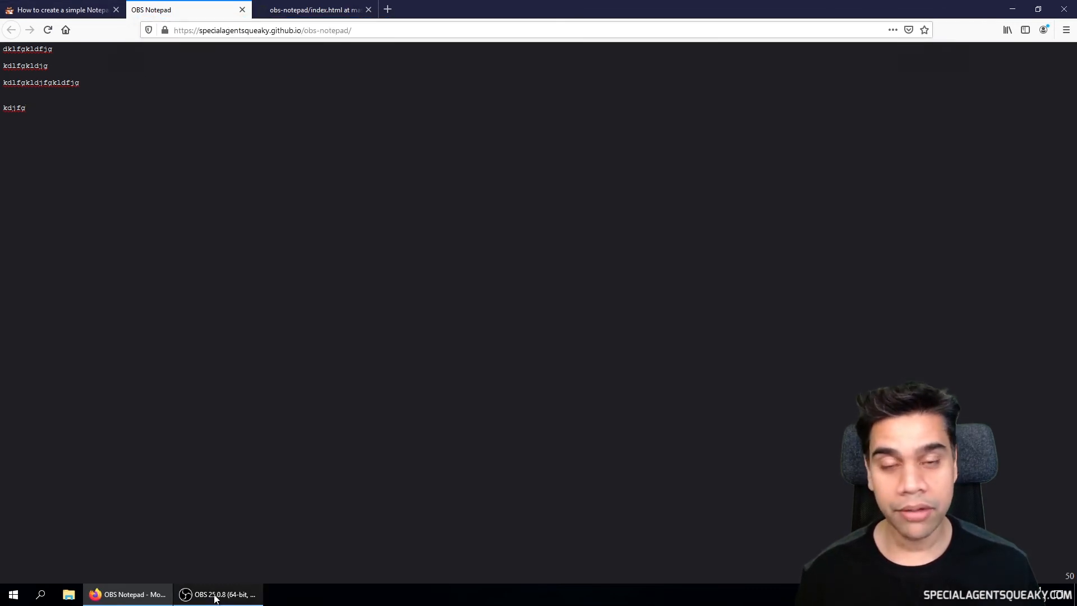
- In OBS, add a custom browser dock named Notepad with the obs-notepad URL and apply it
left_click(216, 594)
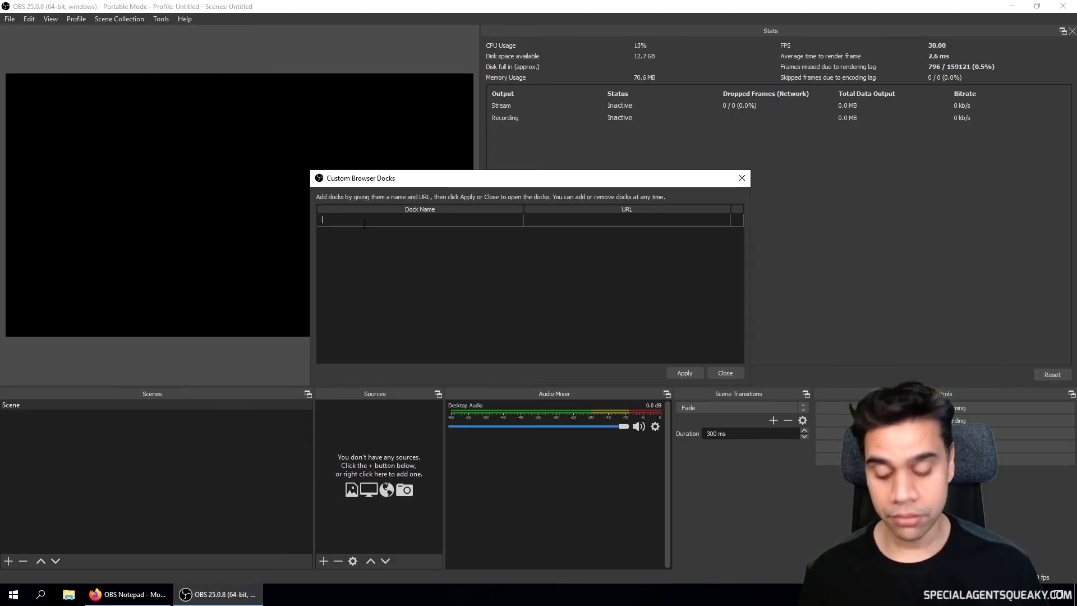
type("Notepad")
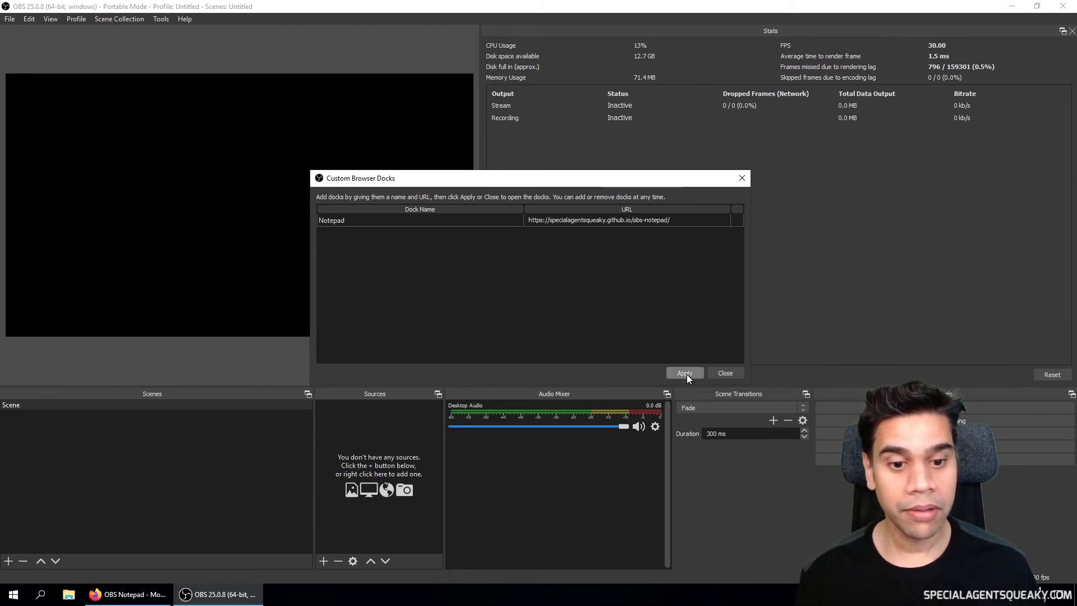
left_click(683, 374)
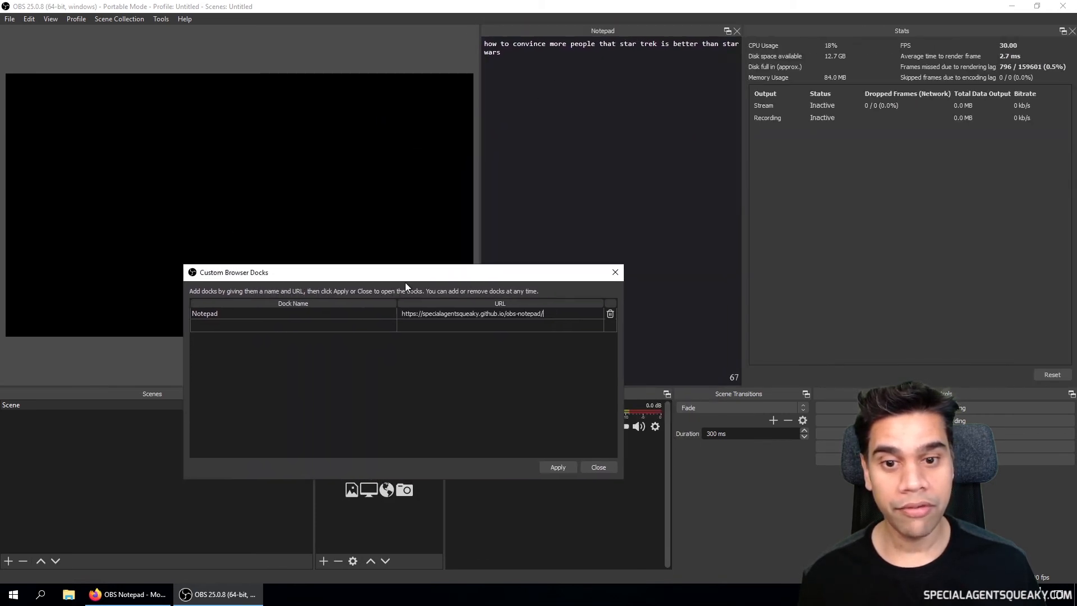
- Close the Custom Browser Docks dialog and scroll the blog guide in Firefox
left_click(597, 467)
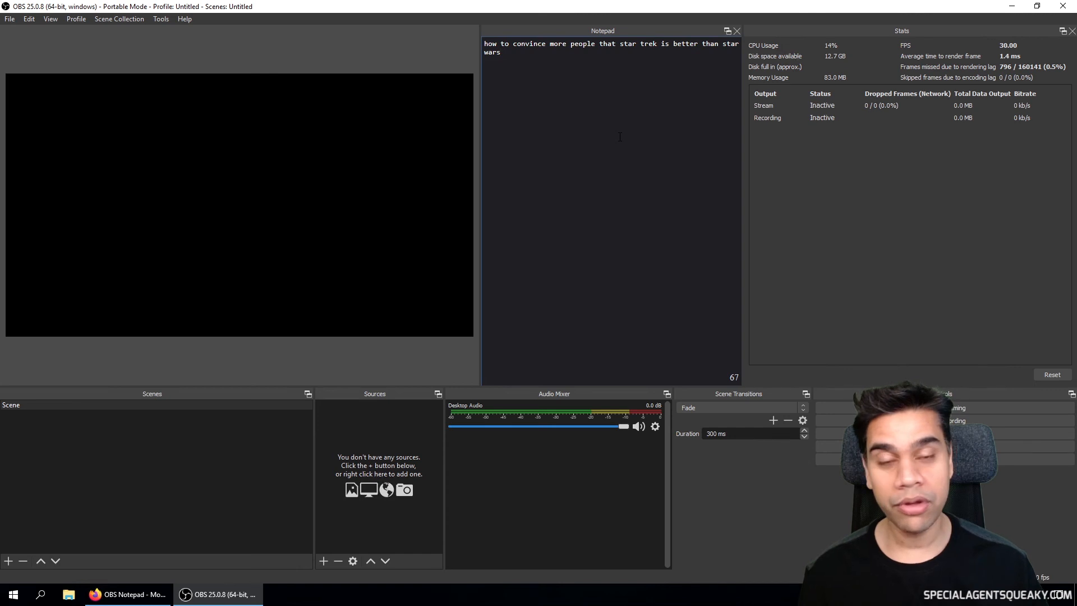
mouse_move(428, 246)
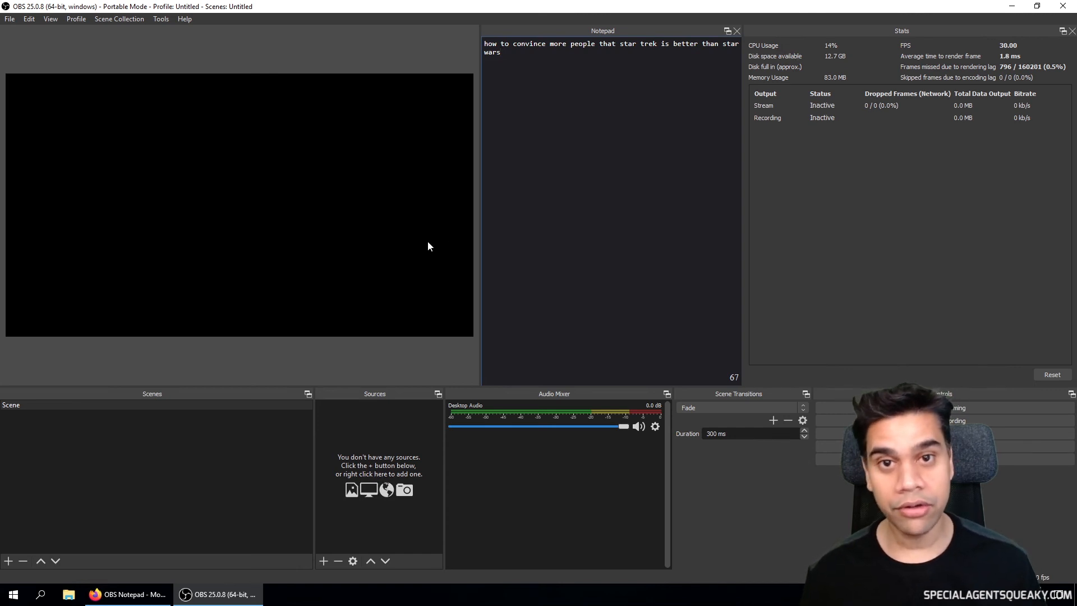
left_click(127, 594)
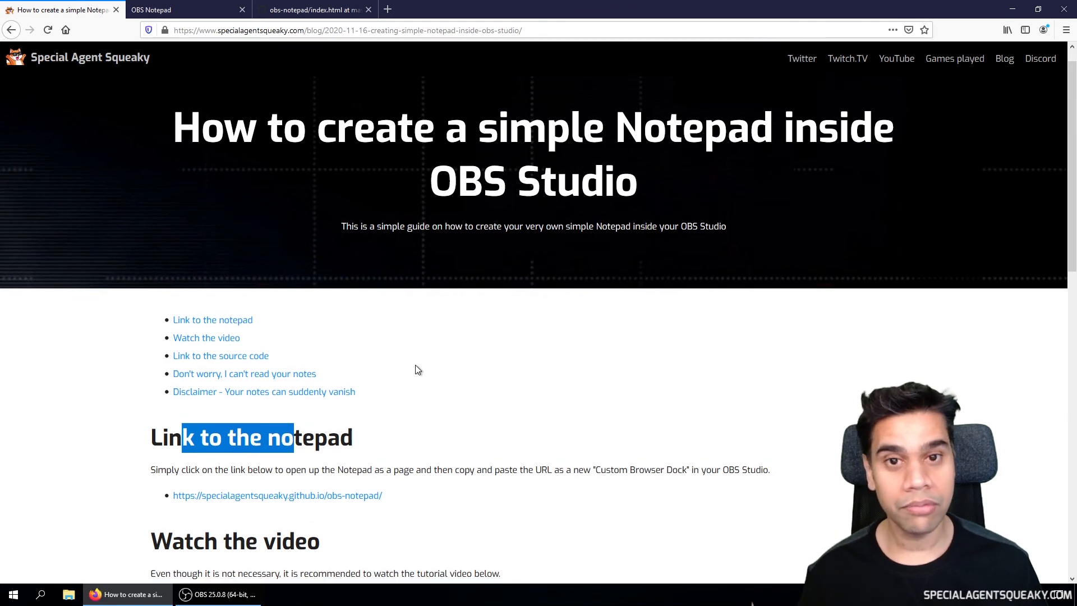
scroll("down", 3)
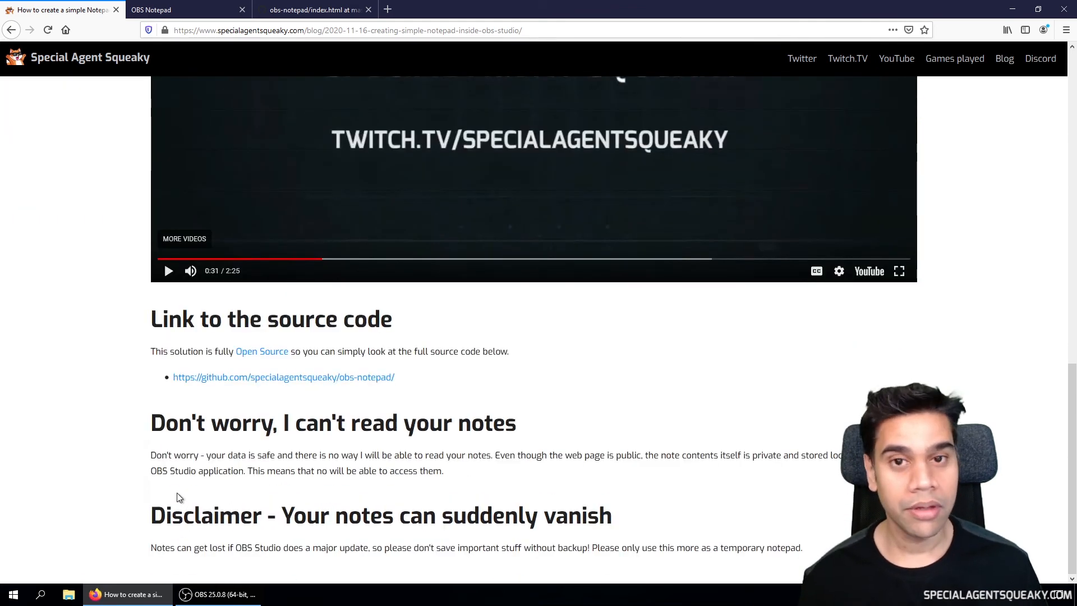